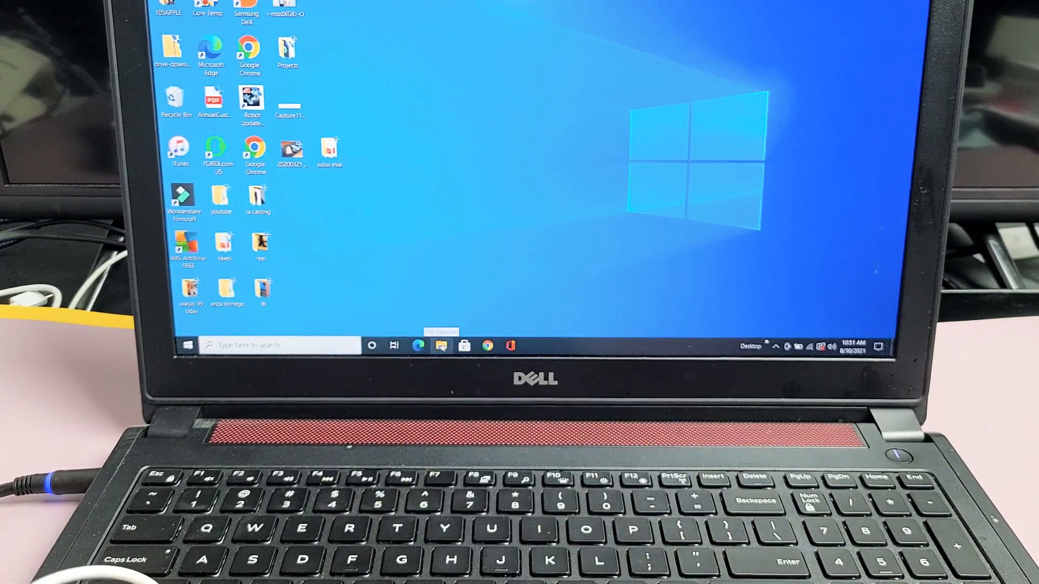
- Launch File Explorer from the taskbar to show Quick access folders
click(441, 346)
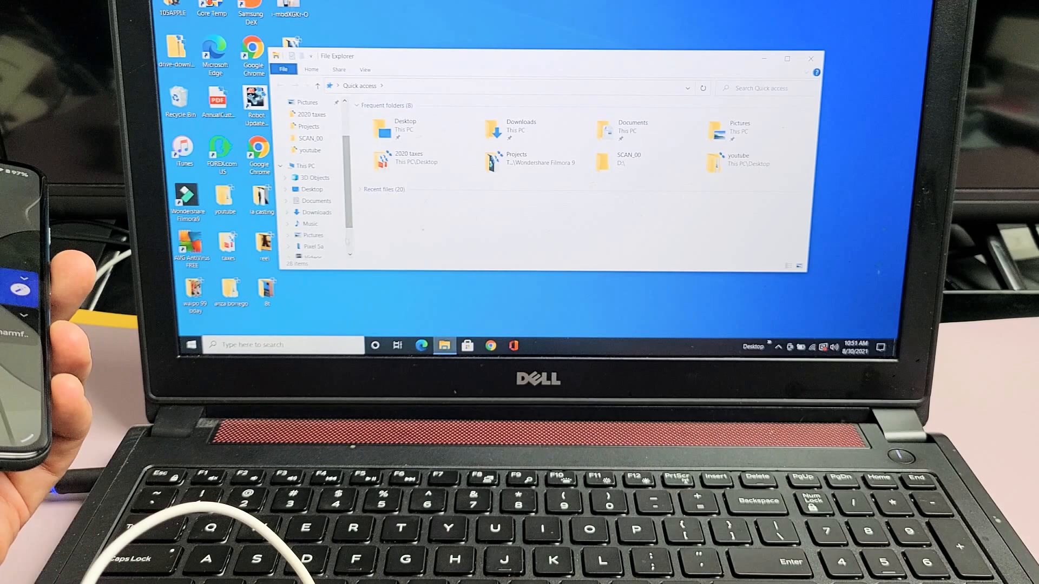
click(312, 246)
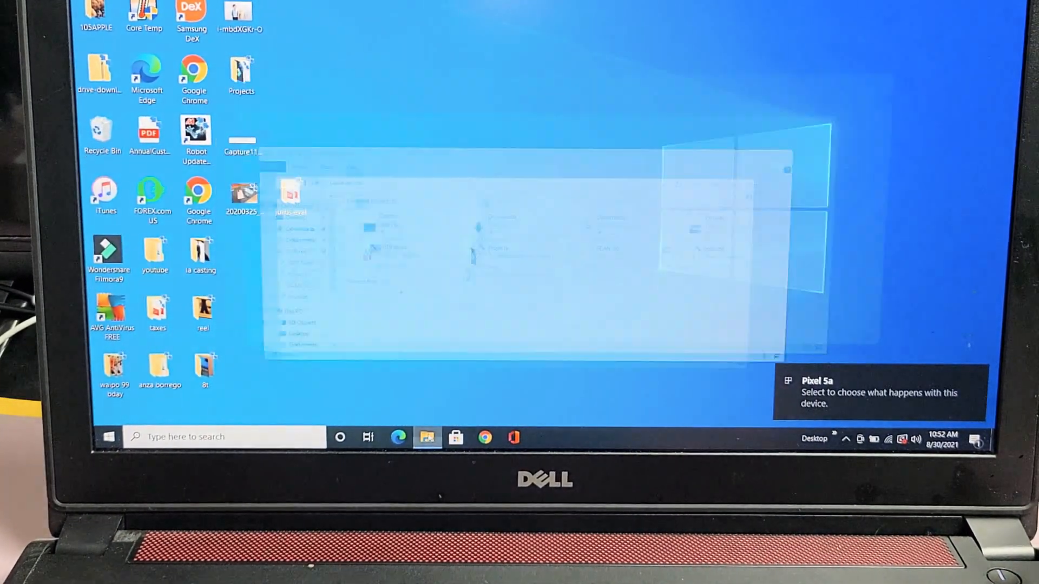
- Open the Pixel 5a phone's Internal shared storage in the navigation pane
click(425, 437)
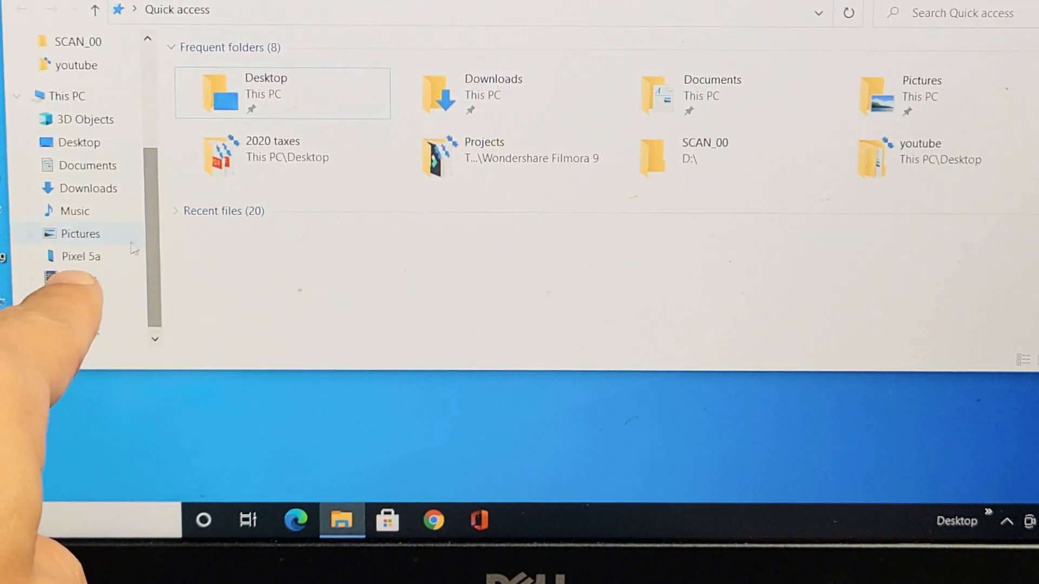
click(81, 257)
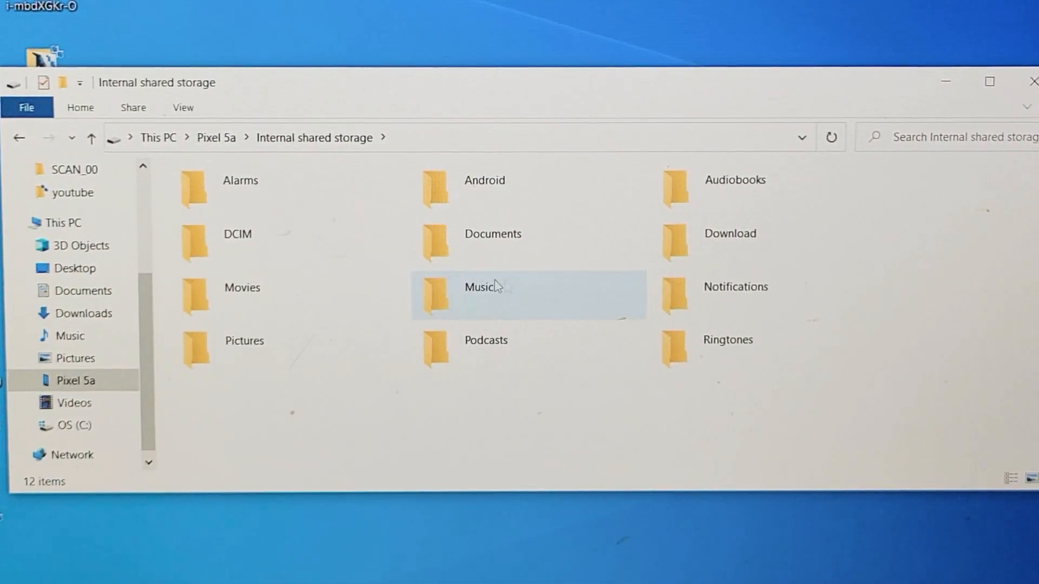
- Open DCIM, then Camera, showing the seven PXL photo and video files
double_click(237, 235)
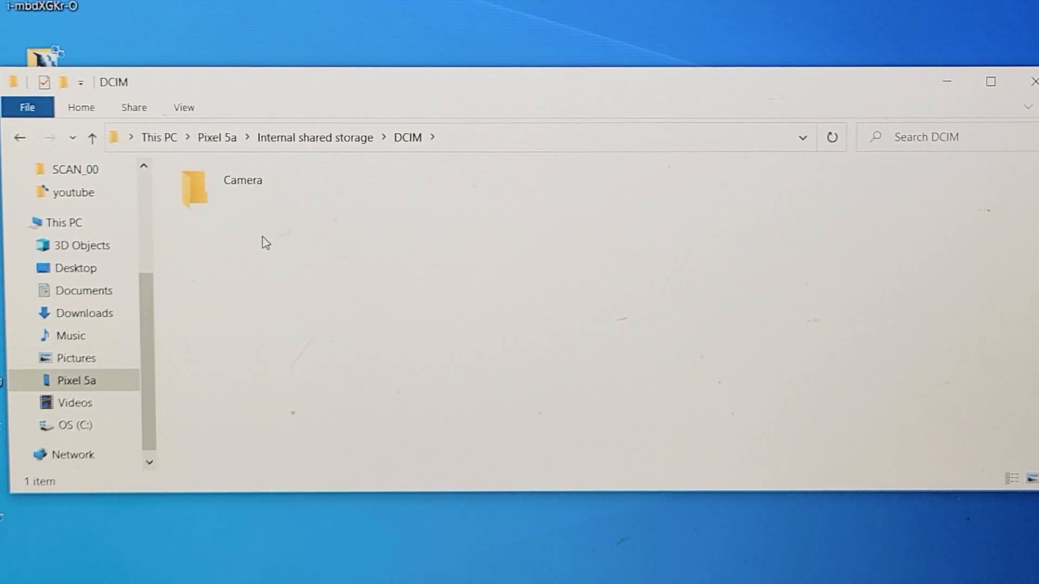
double_click(194, 188)
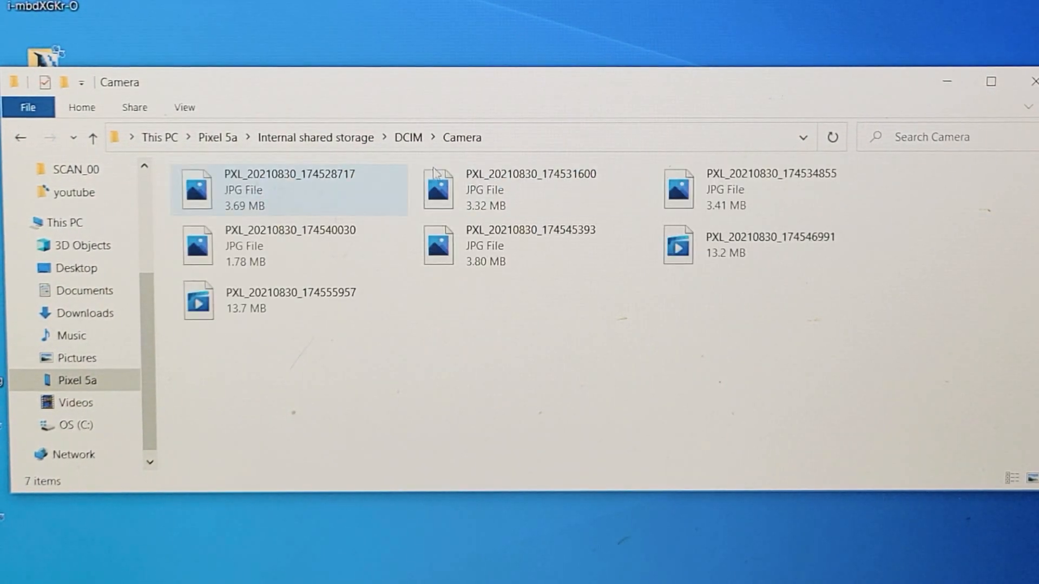
click(682, 354)
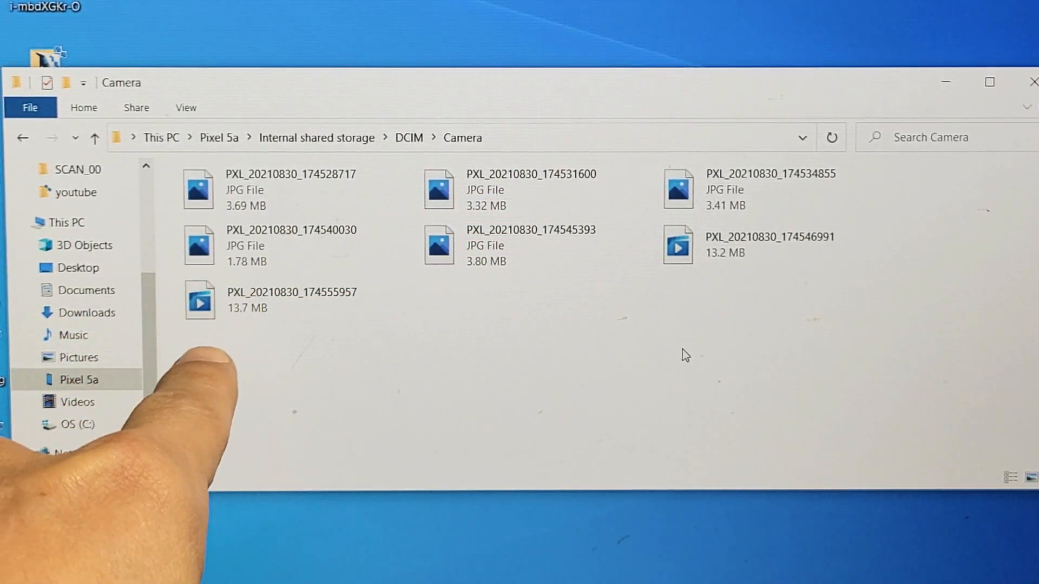
click(200, 300)
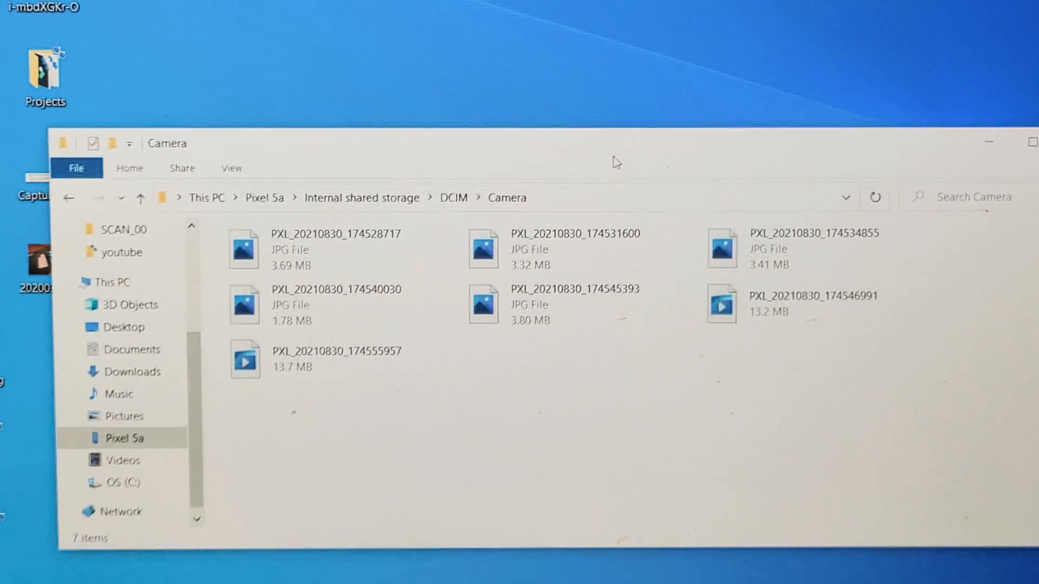
click(329, 253)
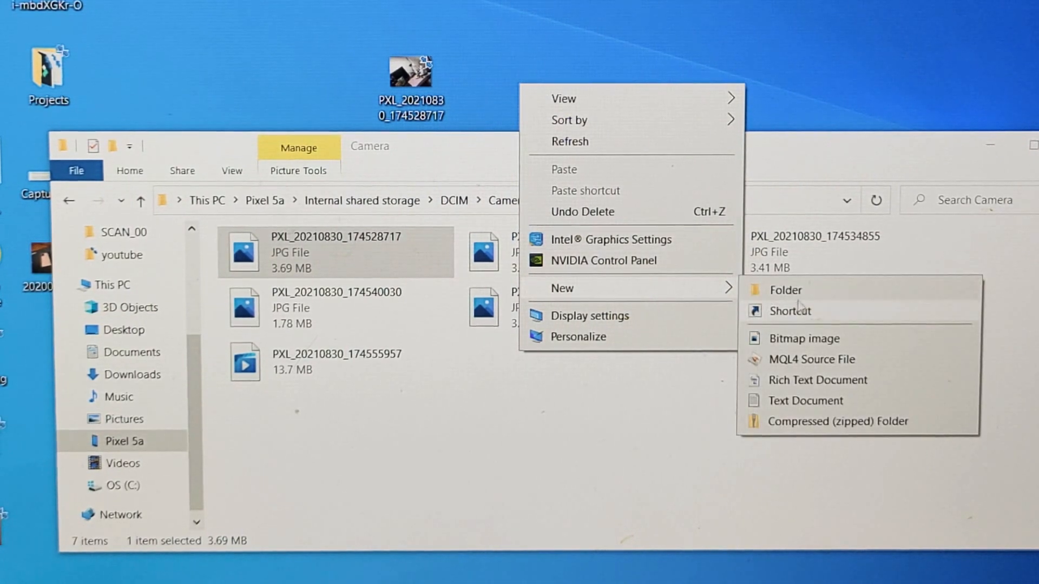
- Create desktop folder 'pixel 5a', copy the seven Camera files in, and close it
click(784, 290)
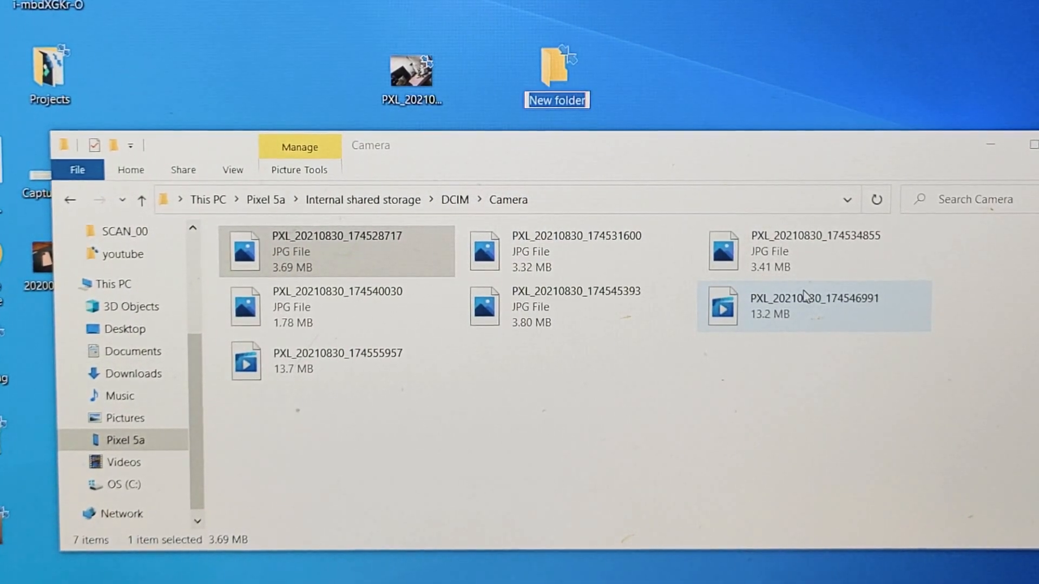
text(pixel 5a)
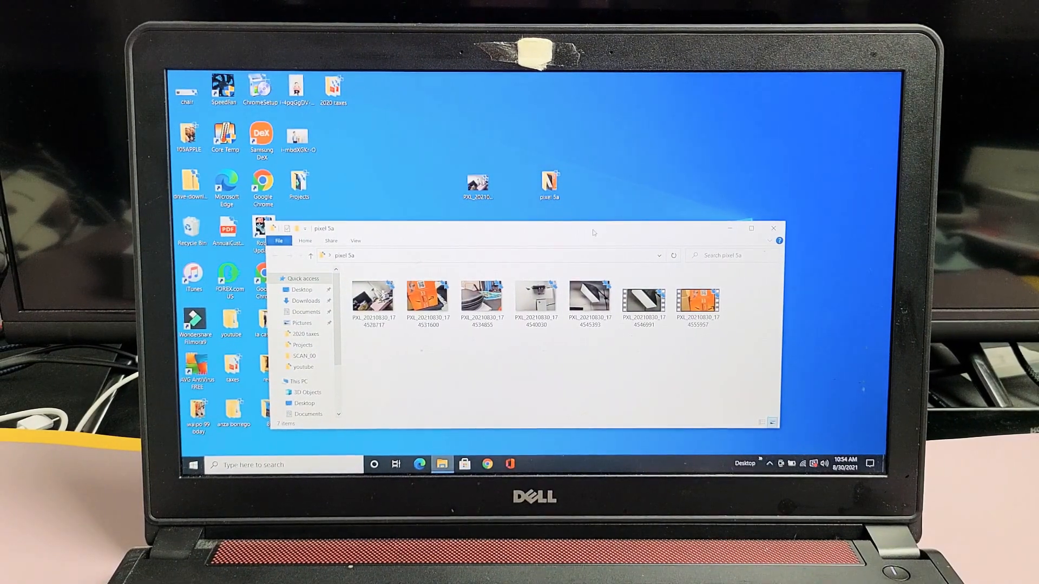
click(772, 228)
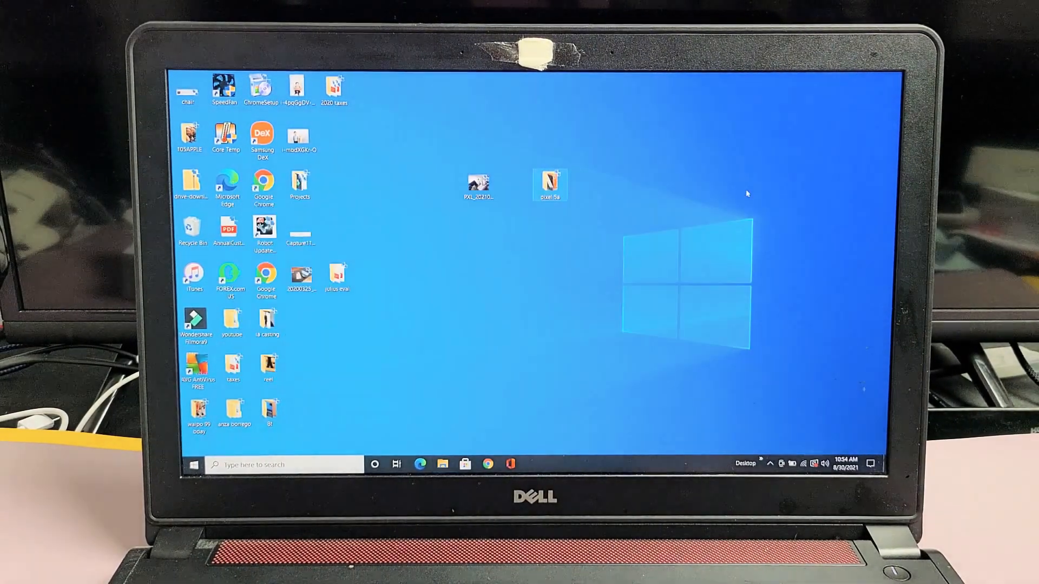